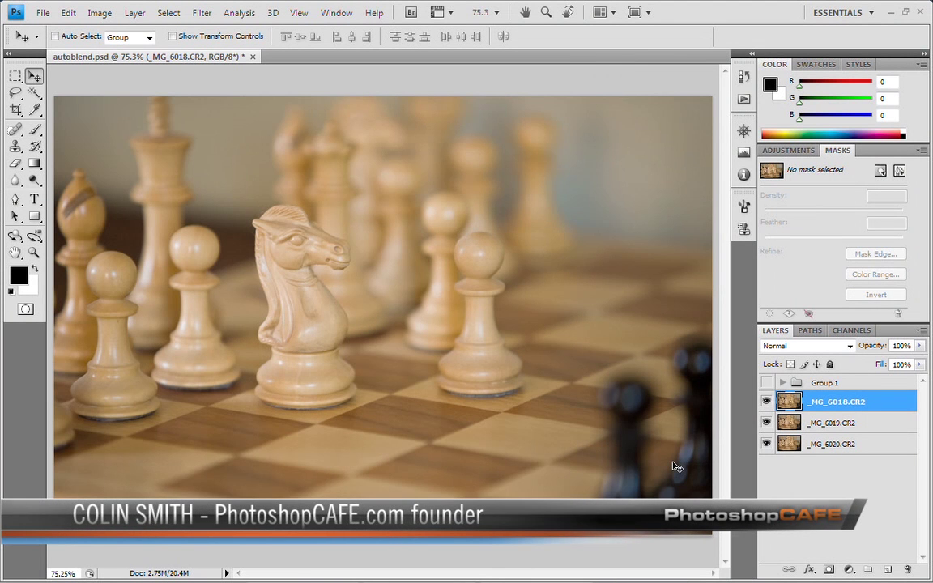
mouse_move(581, 452)
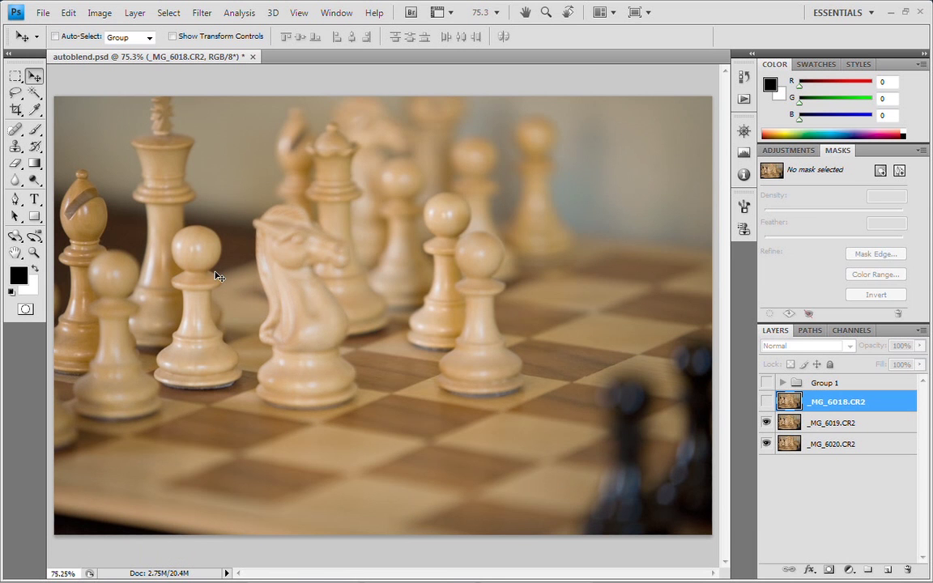
mouse_move(308, 270)
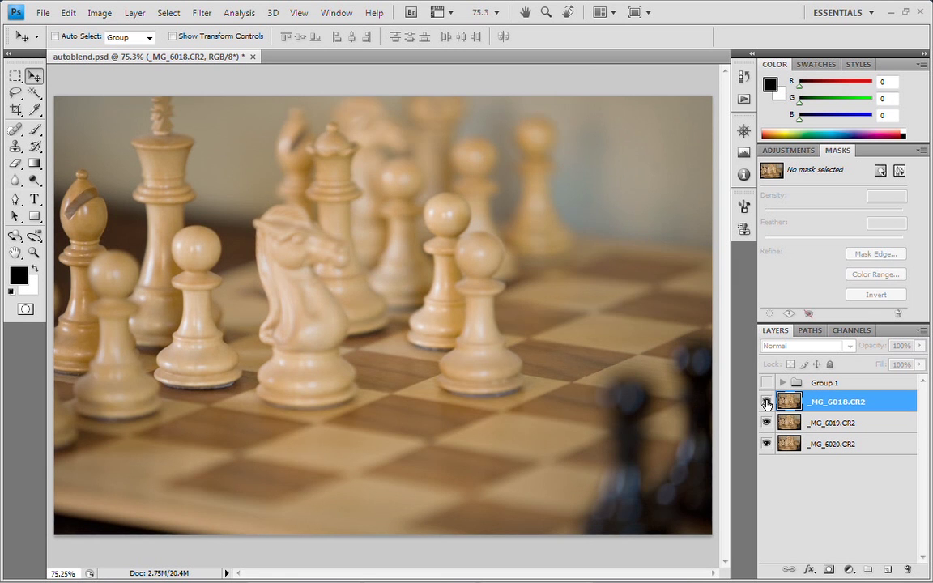
Compare the top photo's focus, then select all three chessboard photo layers together
click(767, 422)
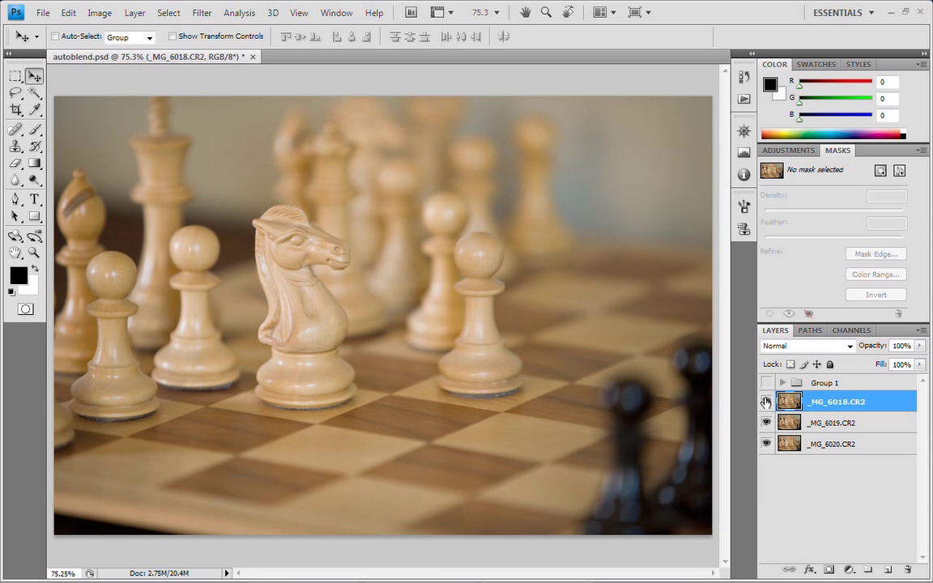
click(766, 401)
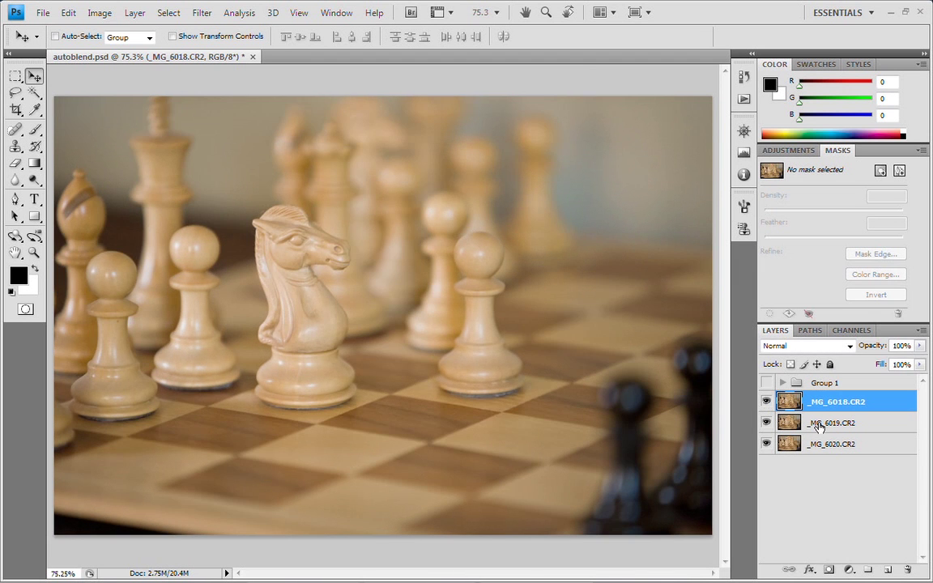
click(830, 443)
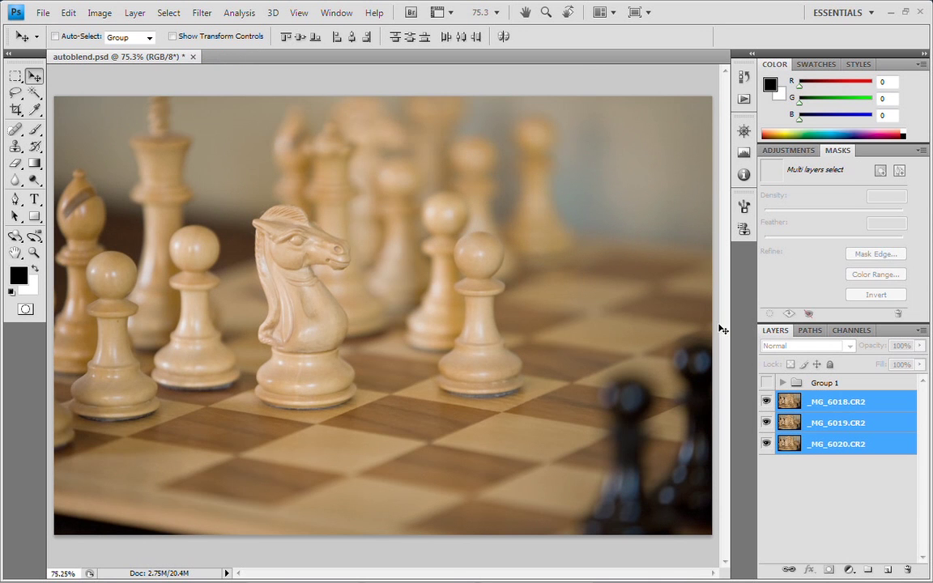
Auto-blend the layers as Stack Images with Seamless Tones and Colors enabled
click(68, 14)
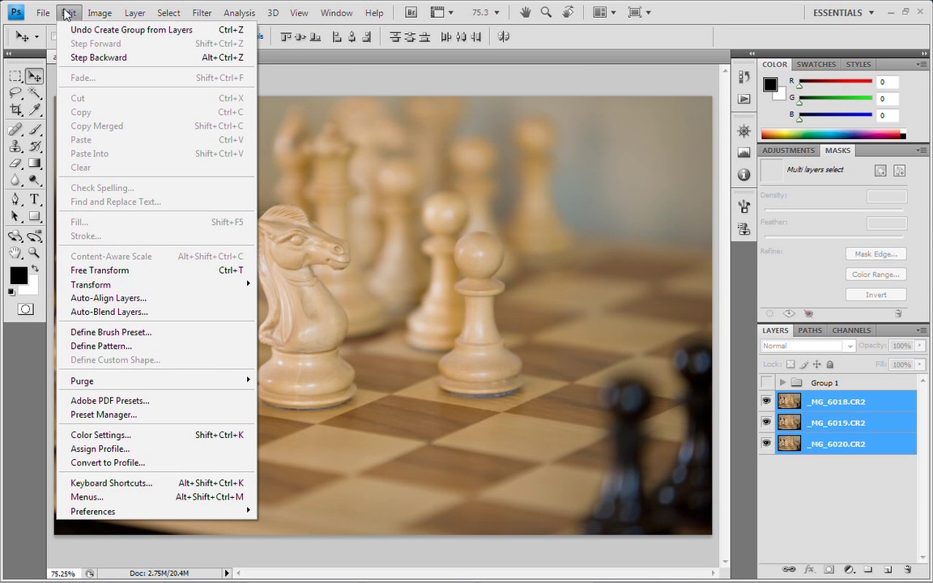
mouse_move(117, 313)
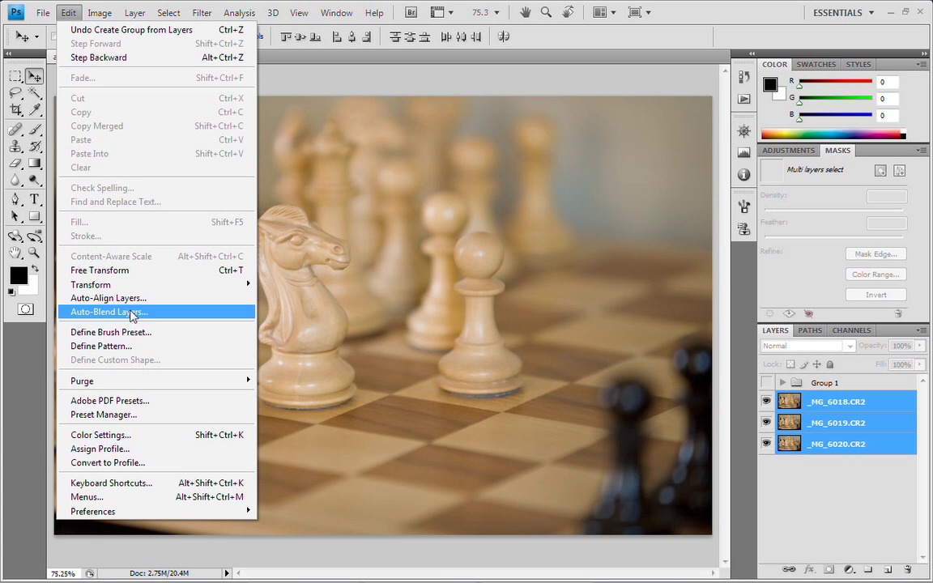
click(108, 312)
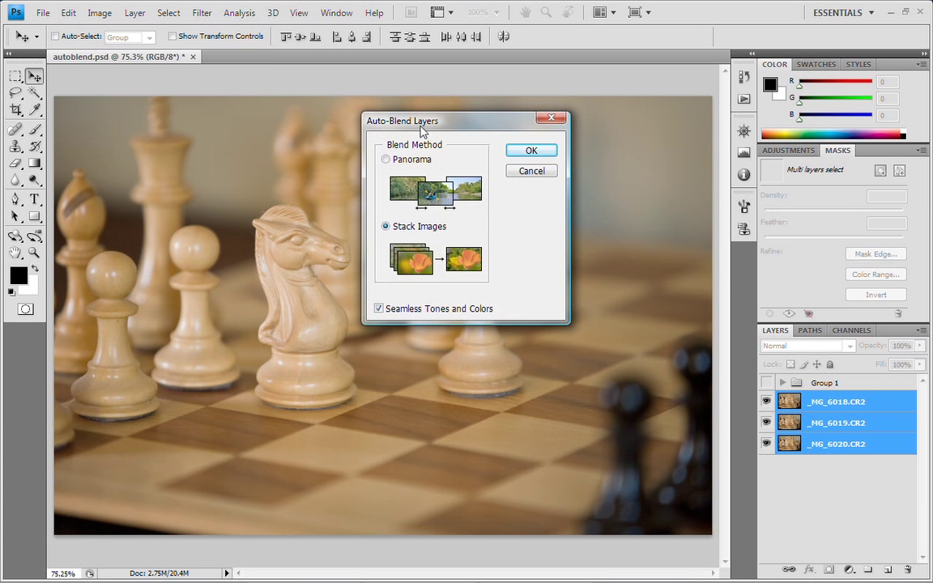
drag(402, 121, 560, 75)
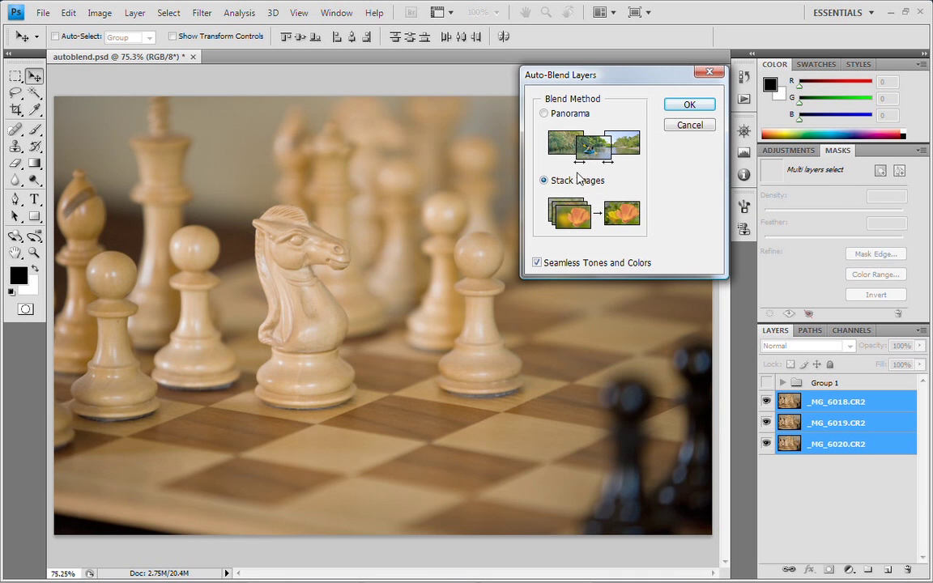
mouse_move(597, 281)
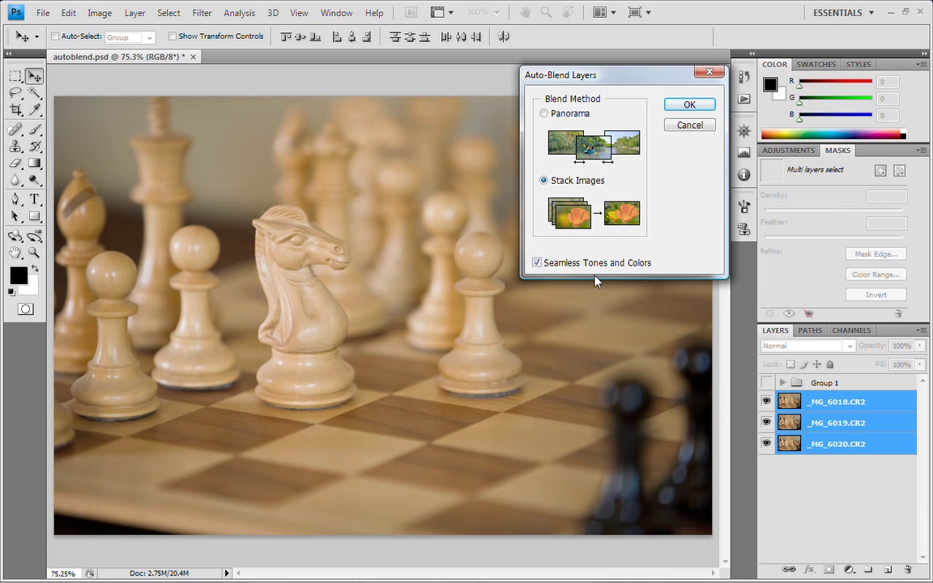
mouse_move(571, 278)
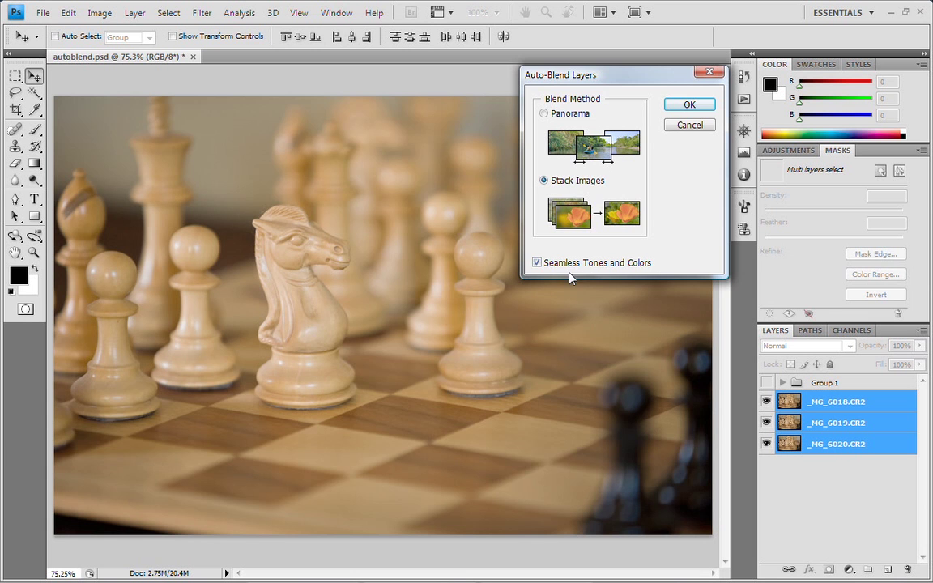
click(689, 103)
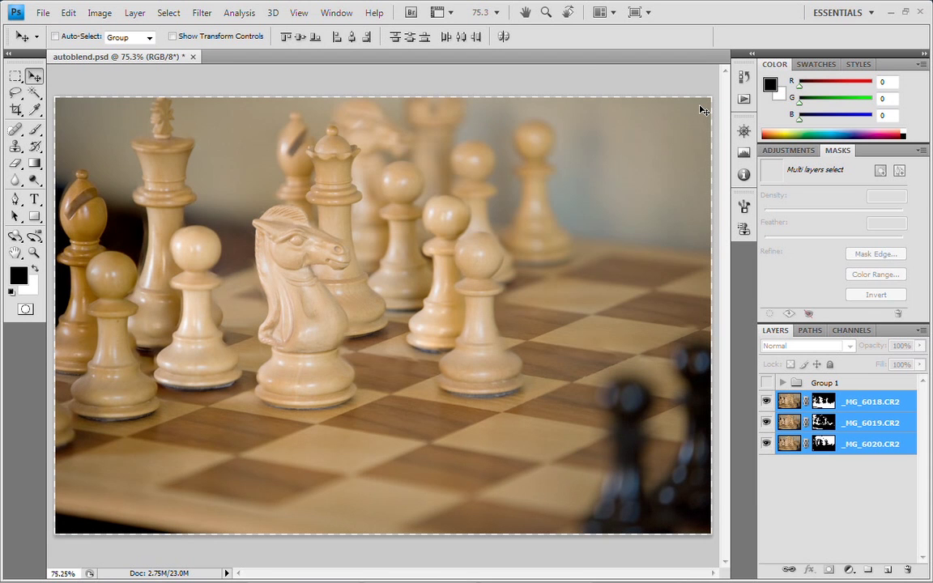
mouse_move(356, 236)
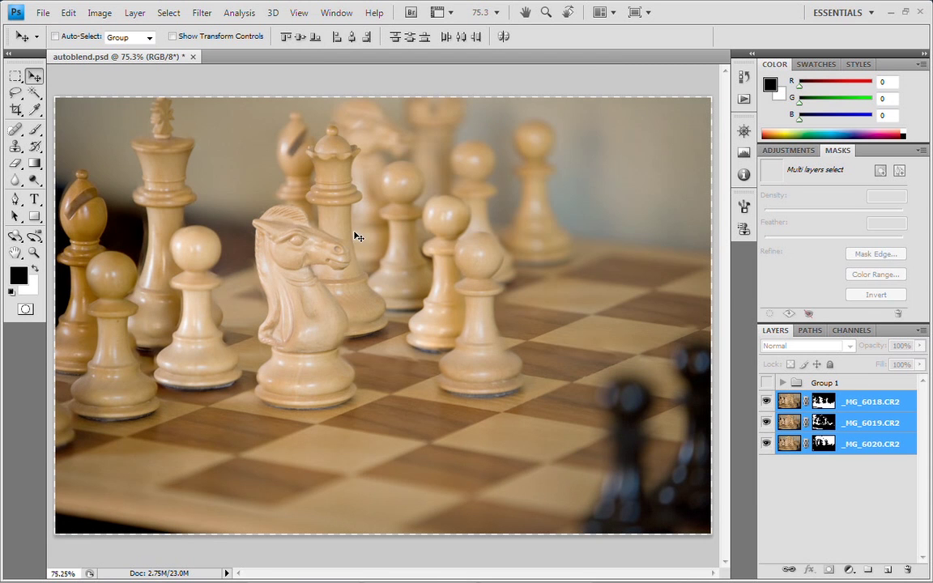
mouse_move(334, 270)
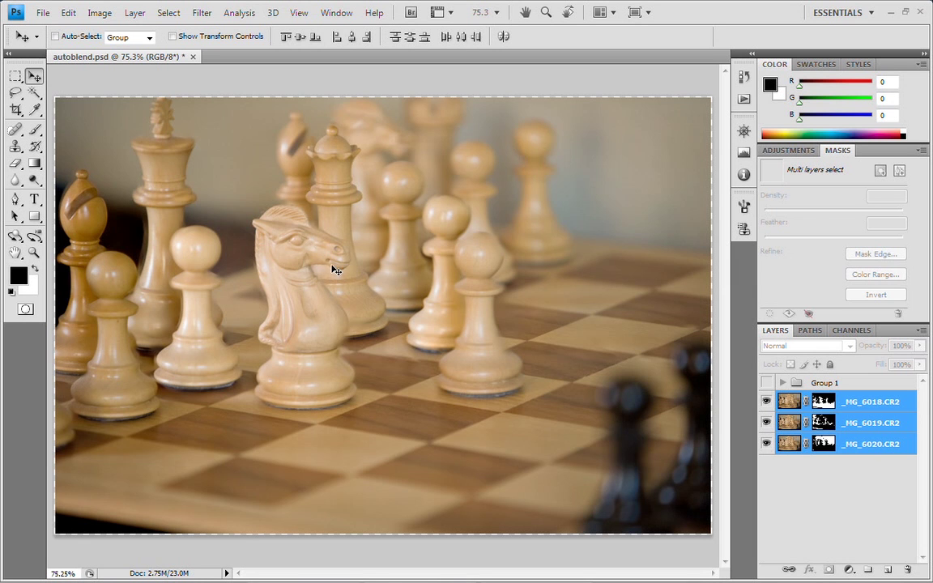
mouse_move(306, 253)
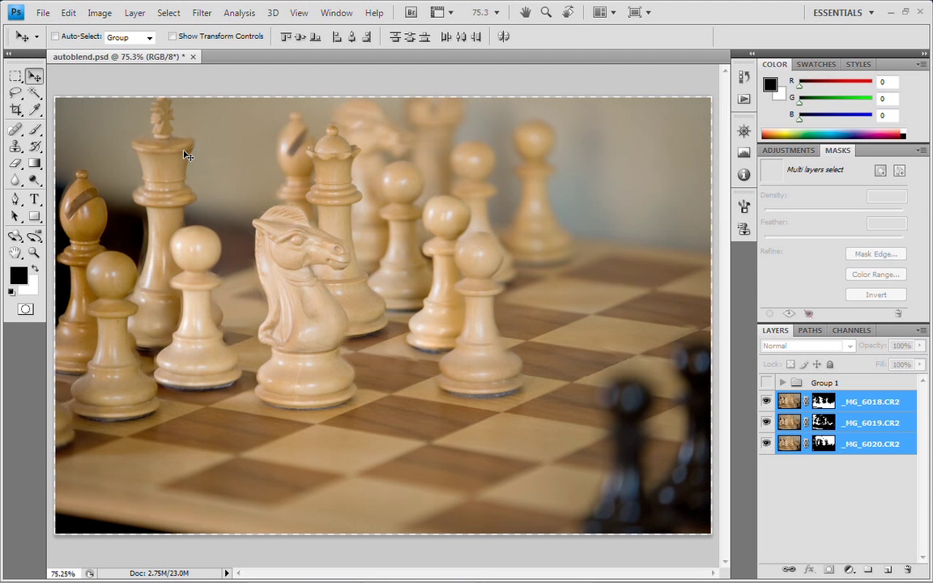
mouse_move(328, 150)
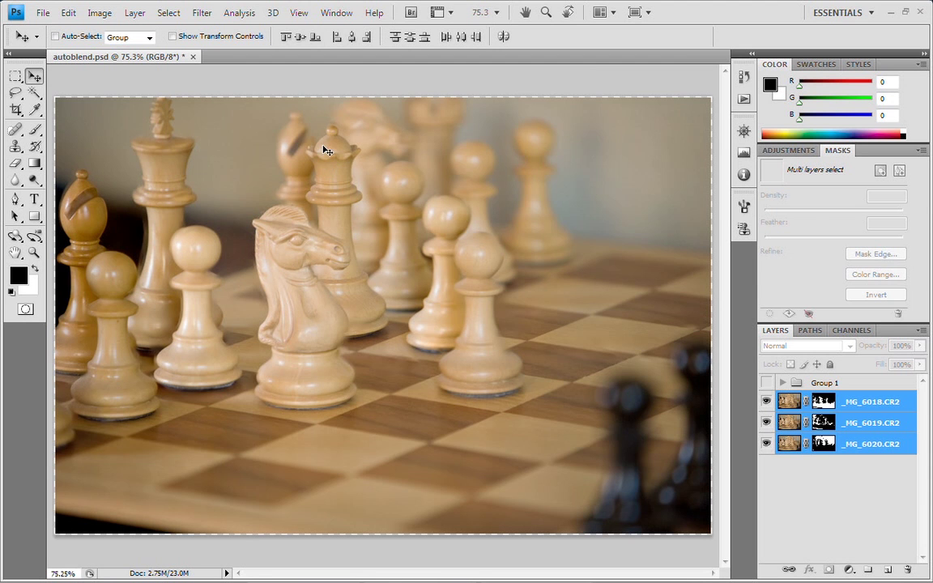
mouse_move(80, 176)
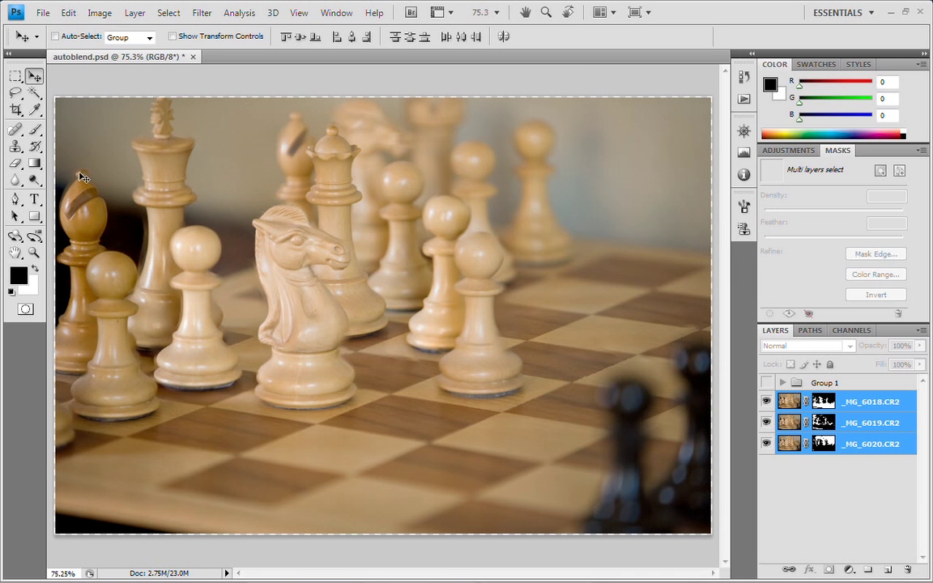
mouse_move(304, 114)
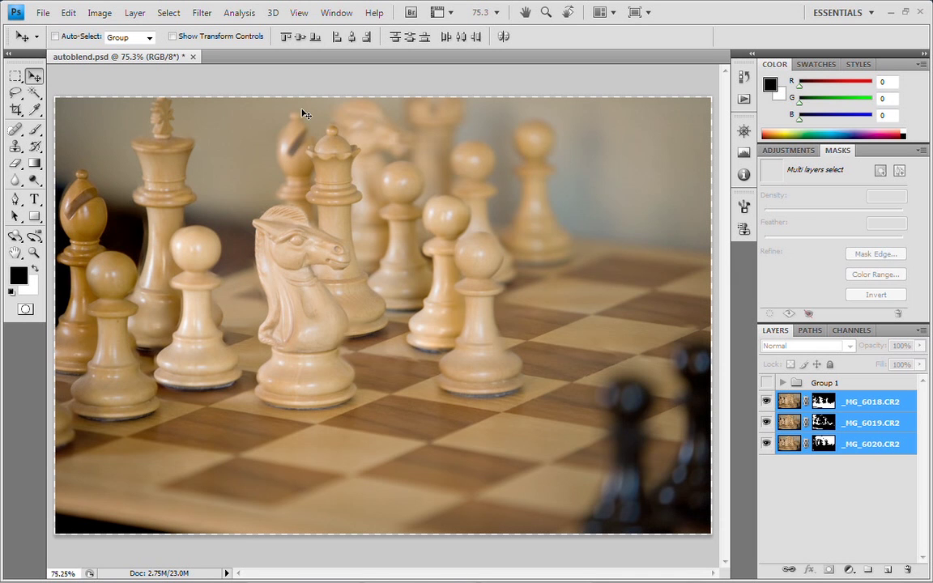
mouse_move(309, 167)
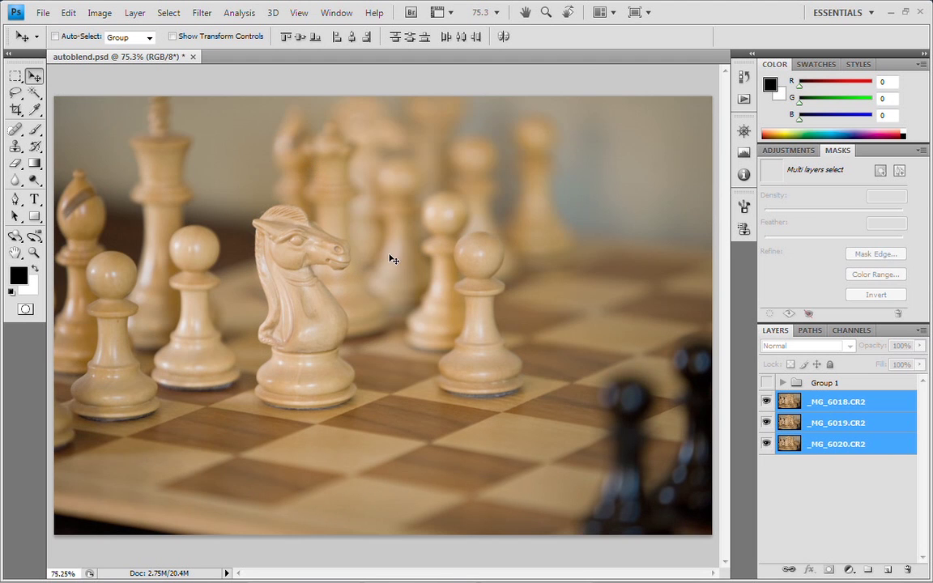
Auto-align the three chessboard layers using Auto projection
click(69, 12)
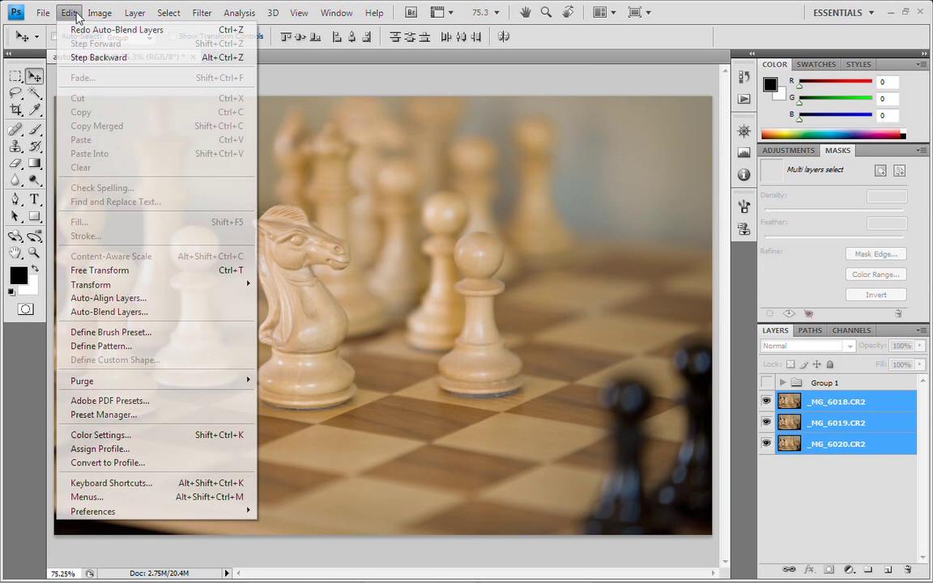
mouse_move(108, 298)
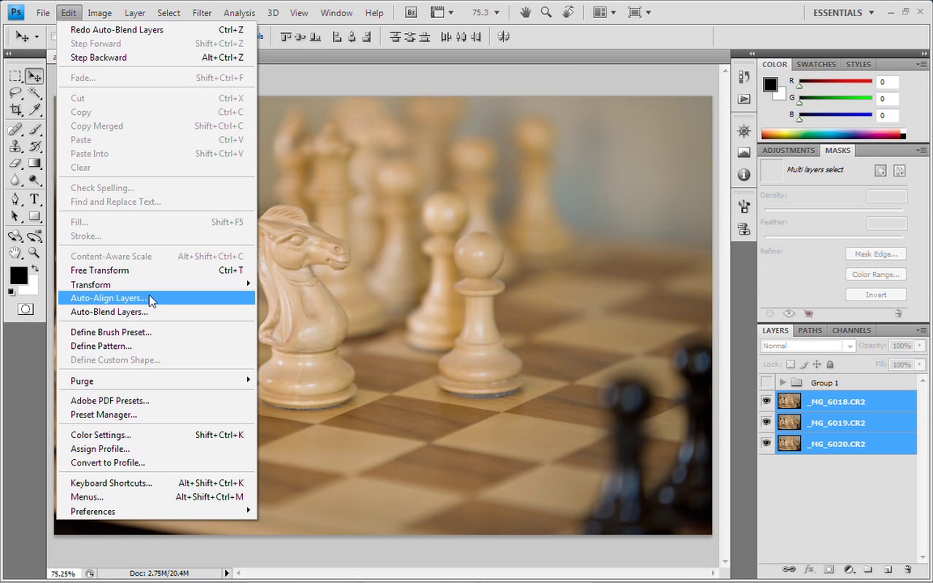
click(107, 297)
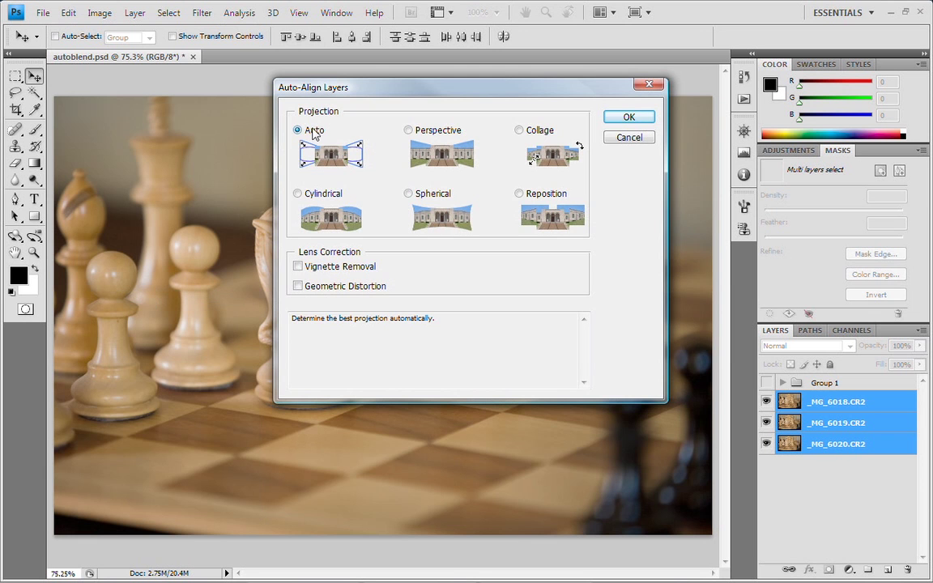
click(628, 117)
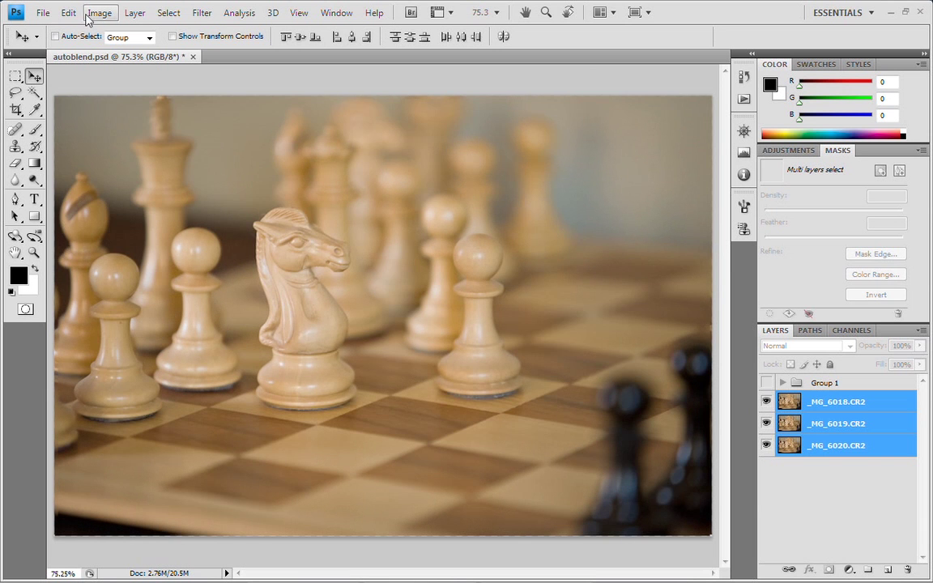
Auto-blend the aligned layers as Stack Images with Seamless Tones and Colors
click(69, 14)
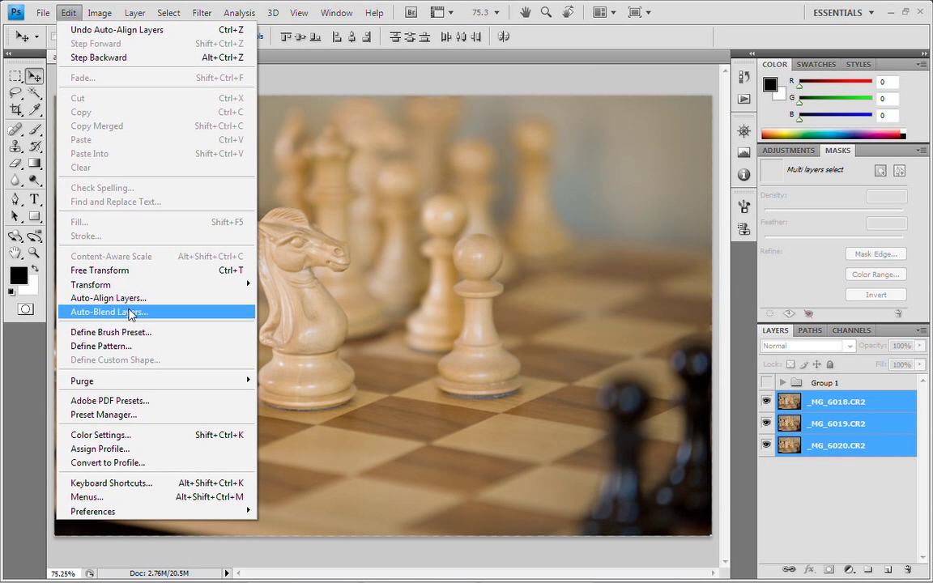
click(109, 311)
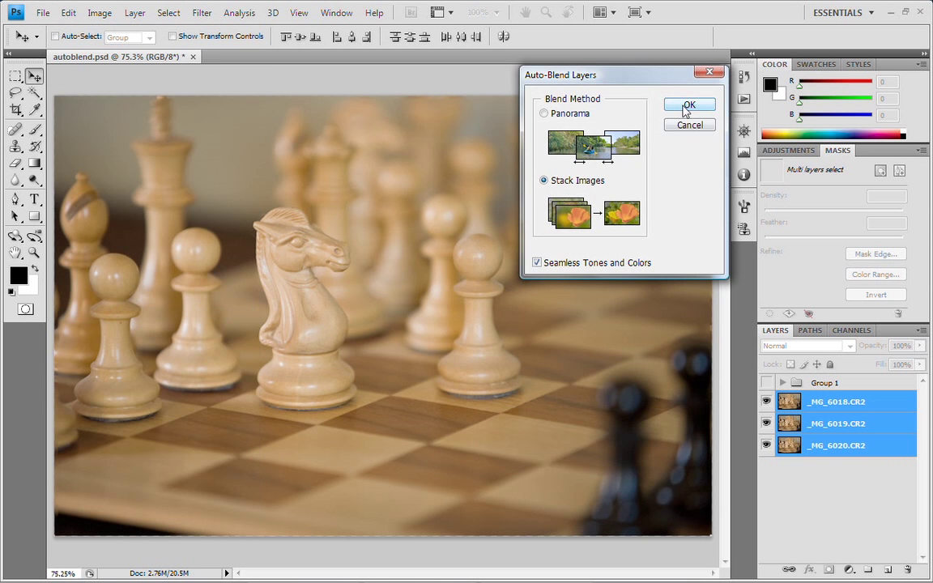
click(690, 106)
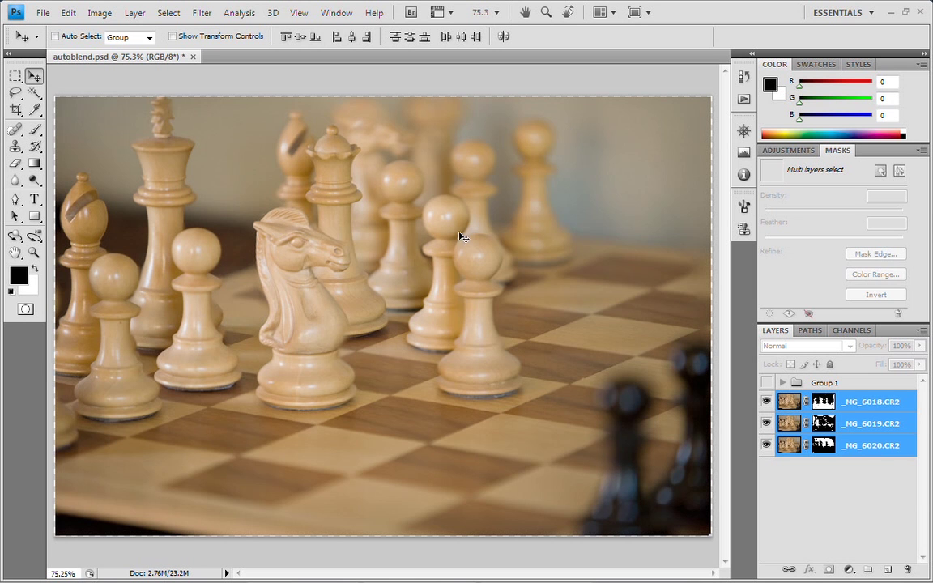
mouse_move(90, 182)
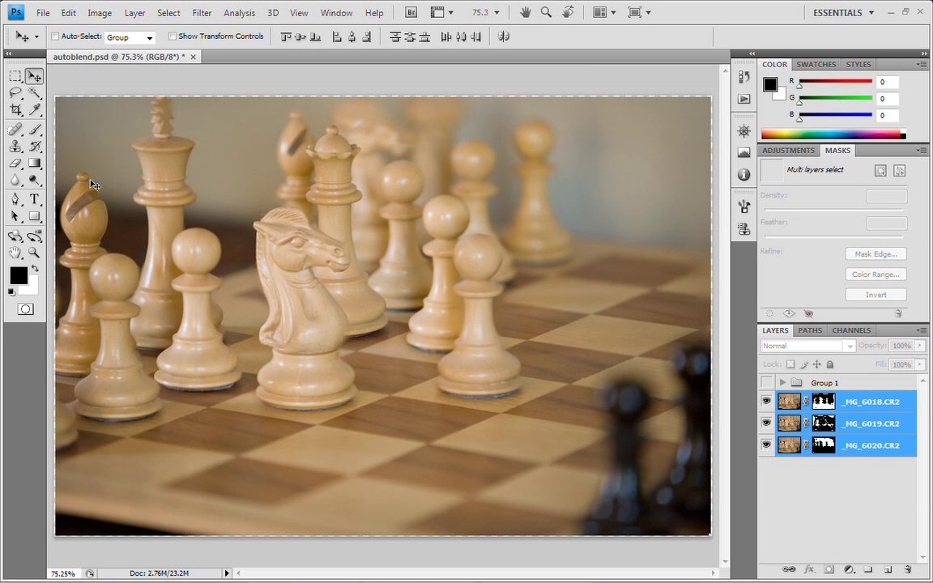
mouse_move(332, 179)
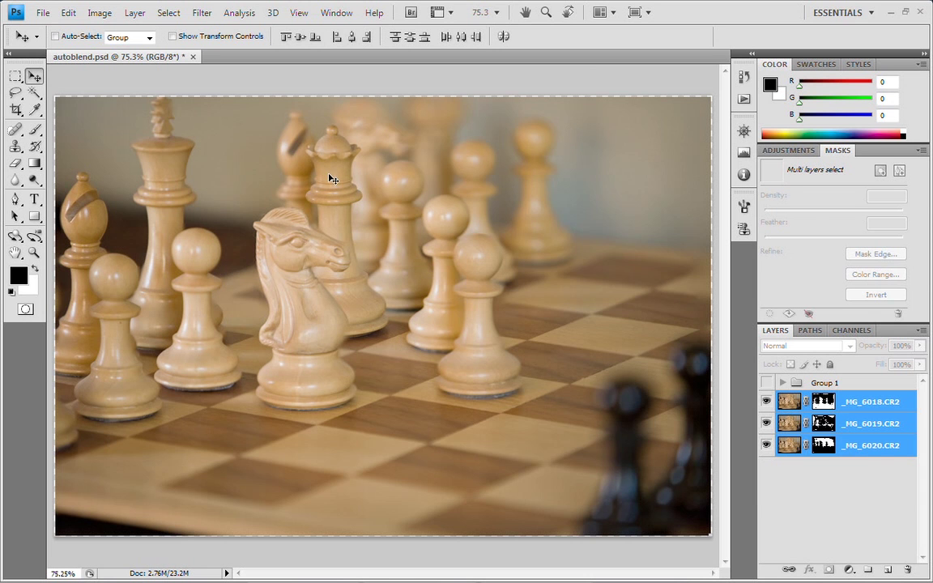
mouse_move(710, 372)
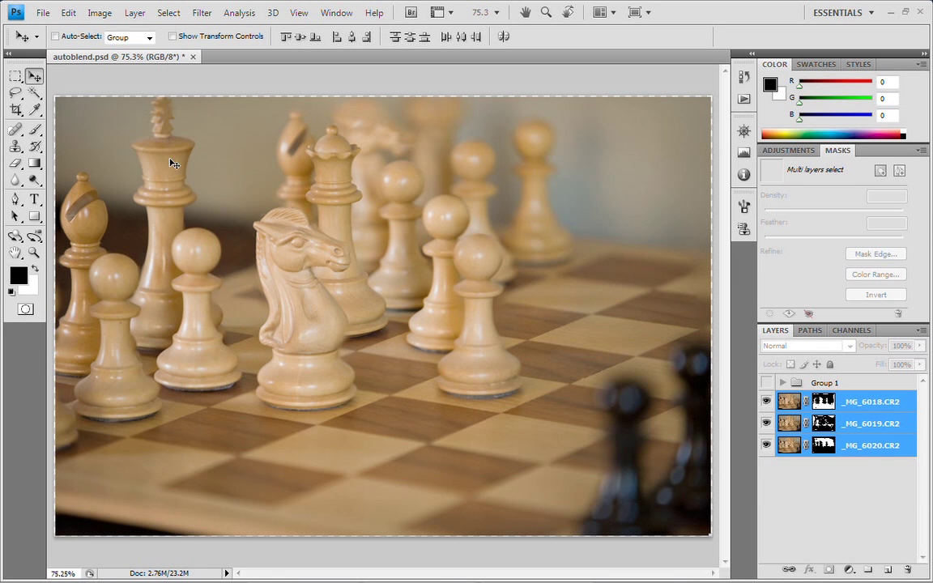
mouse_move(296, 260)
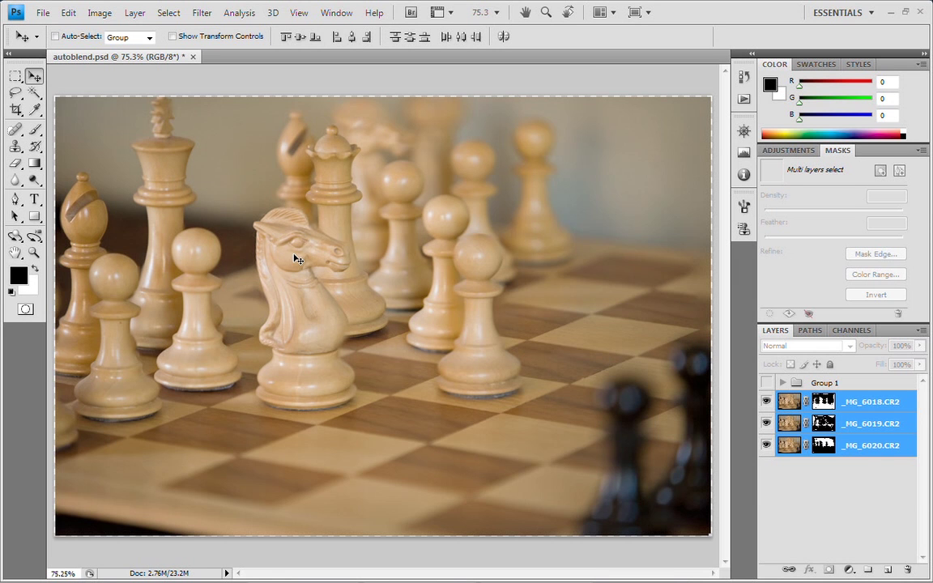
mouse_move(403, 285)
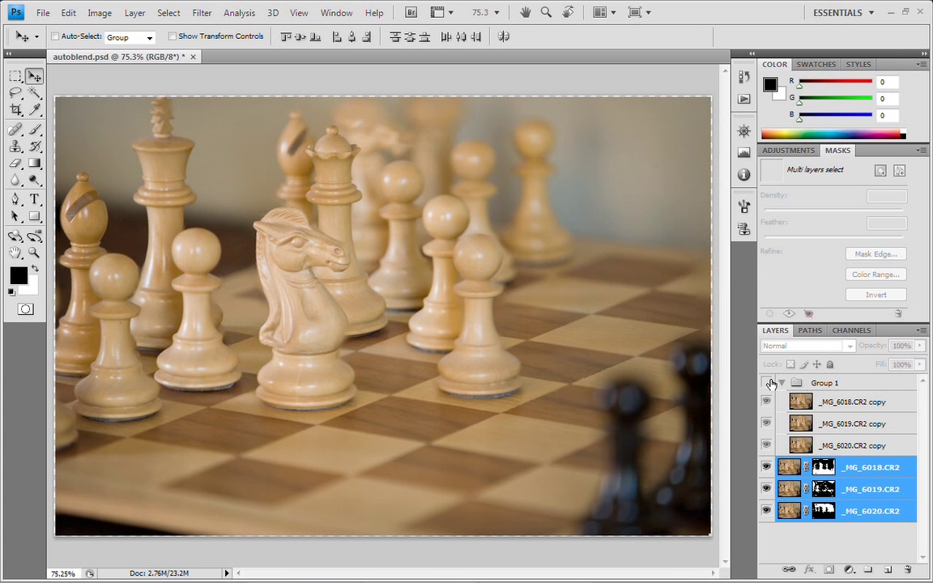
Turn on visibility of Group 1 so the unmasked copies cover the blend
click(770, 382)
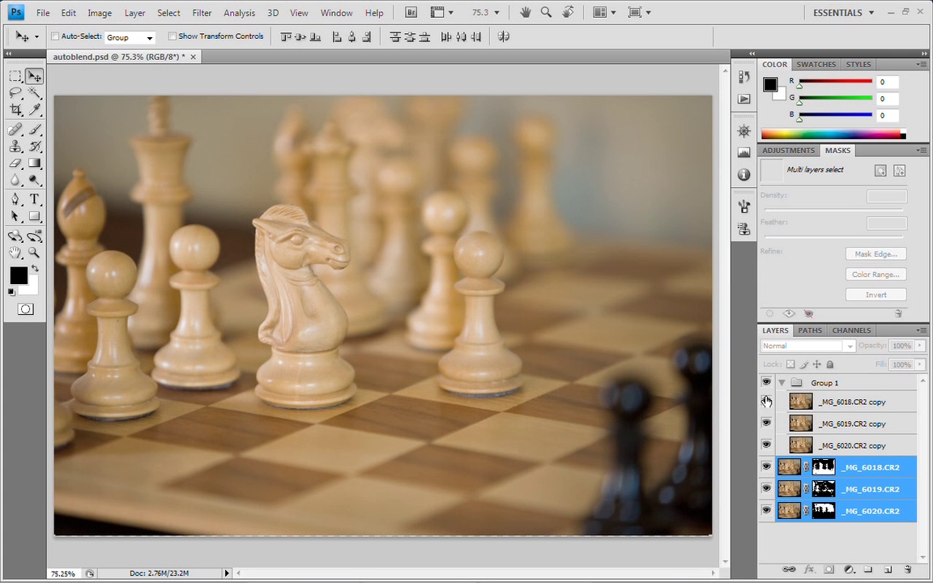
mouse_move(767, 401)
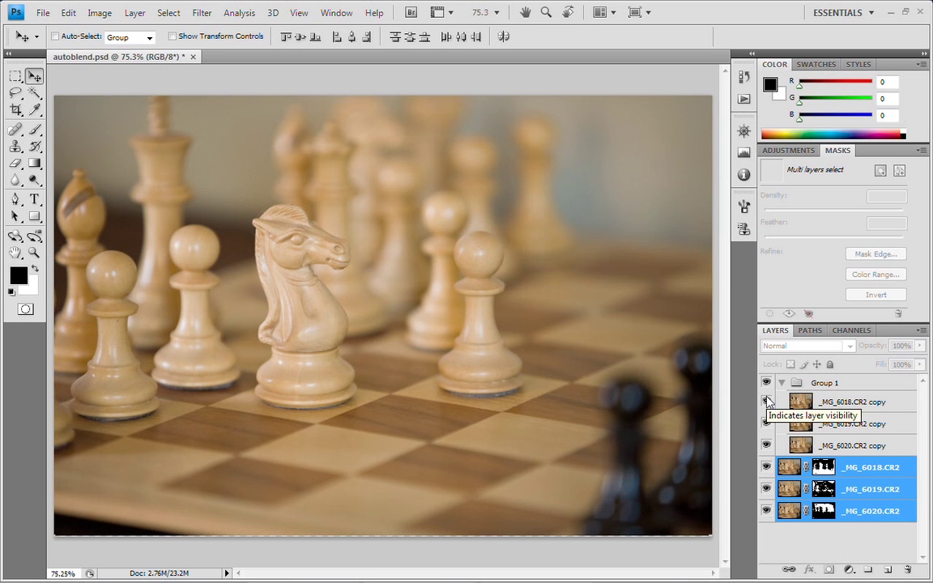